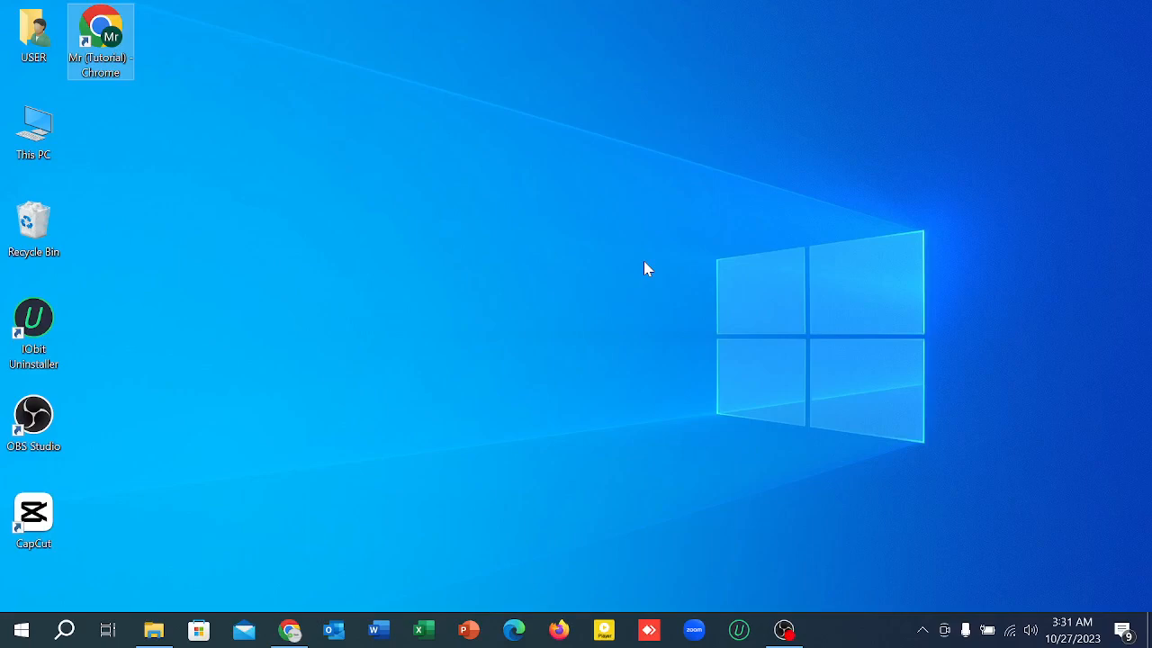
mouse_move(257, 206)
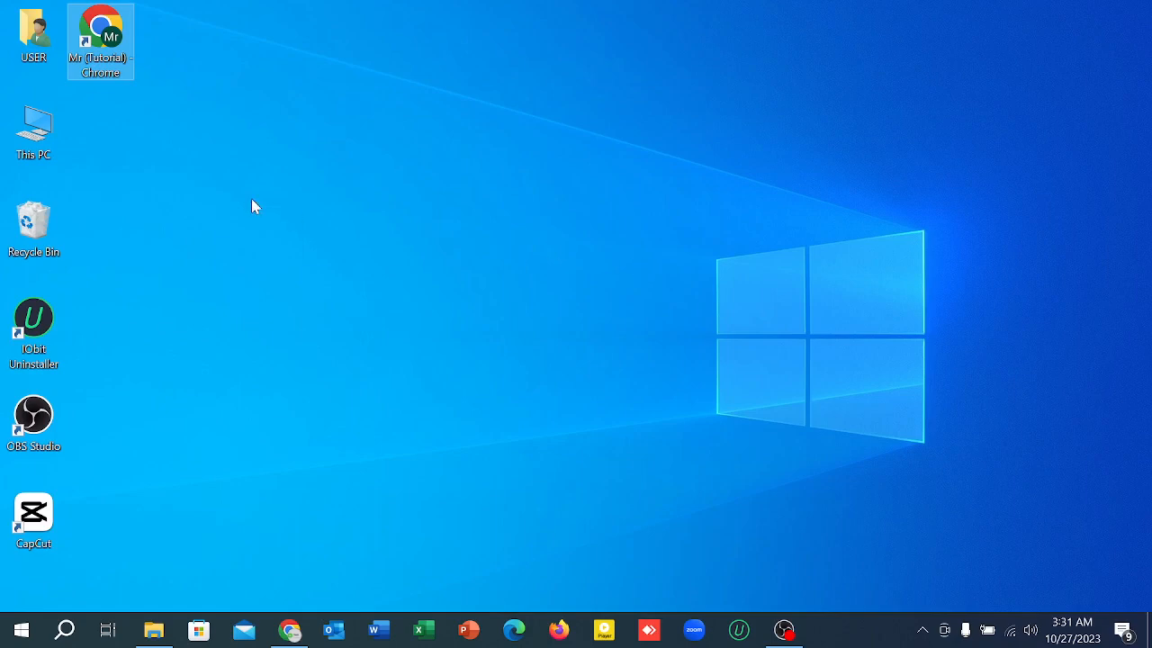
Step: Launch Chrome, search Google for 'fiverr', and pick the sponsored official Fiverr result
double_click(100, 41)
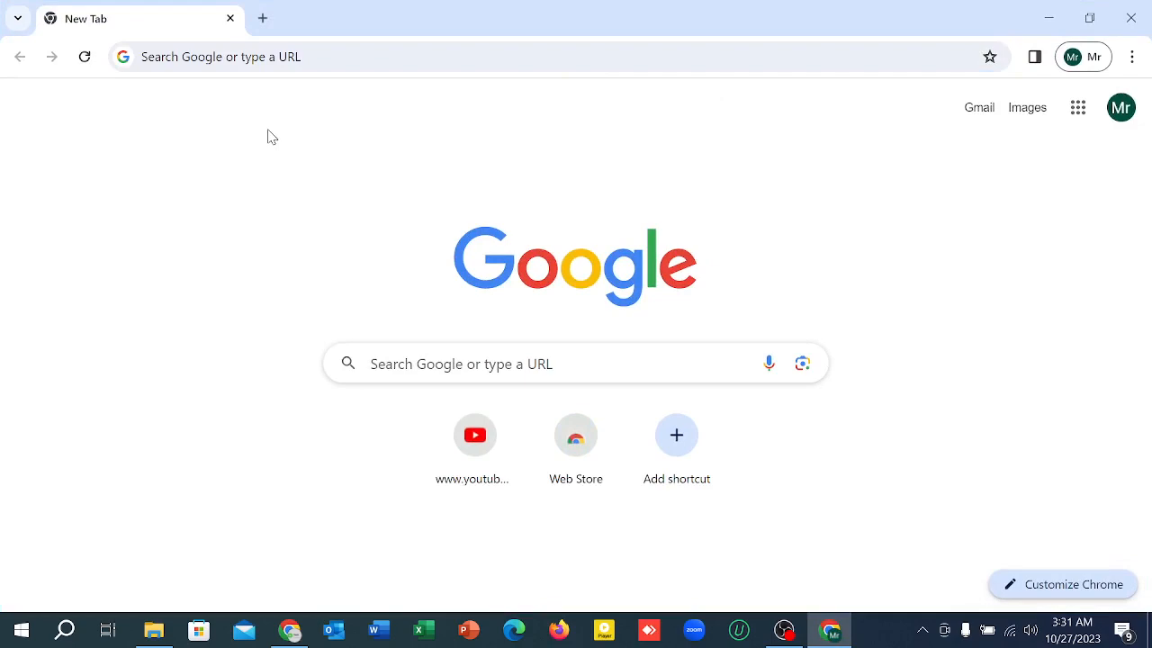
type("fiverr")
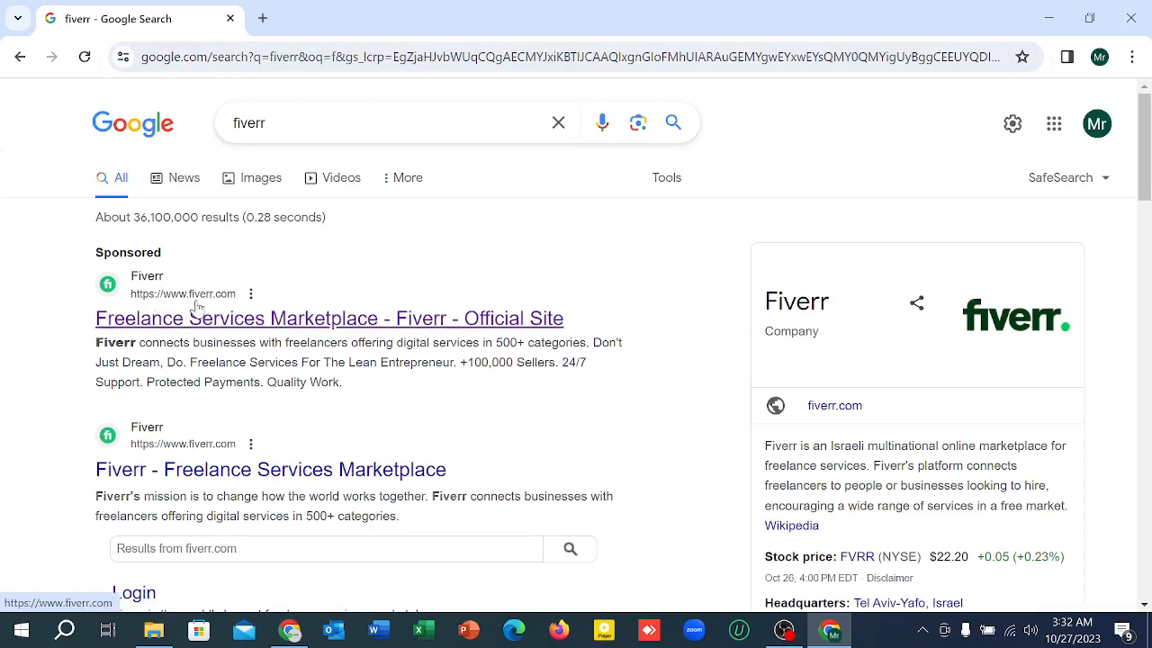
left_click(329, 318)
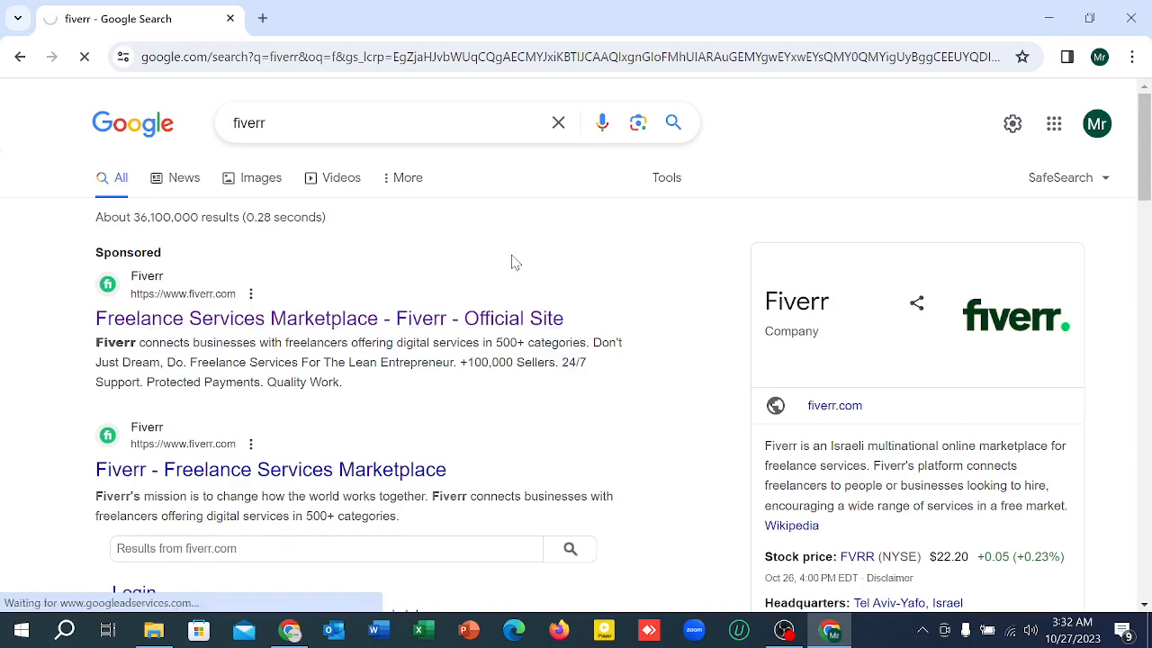
Step: Follow the Fiverr result link to load the signed-in home page with popular gigs
left_click(329, 318)
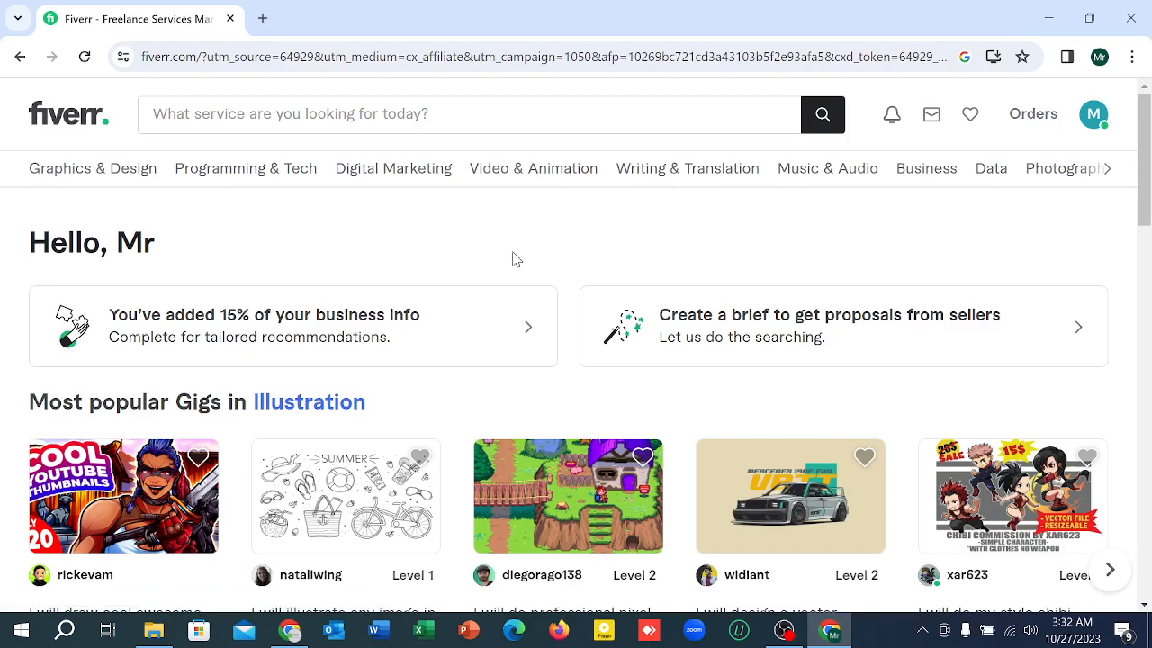
mouse_move(603, 247)
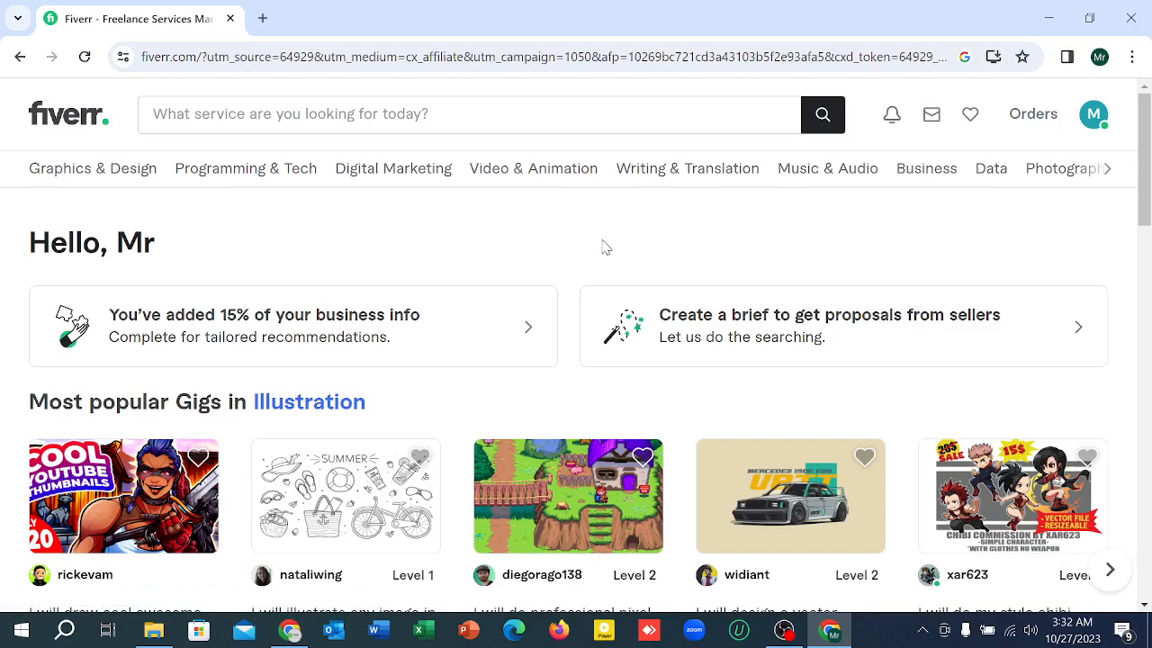
mouse_move(1093, 114)
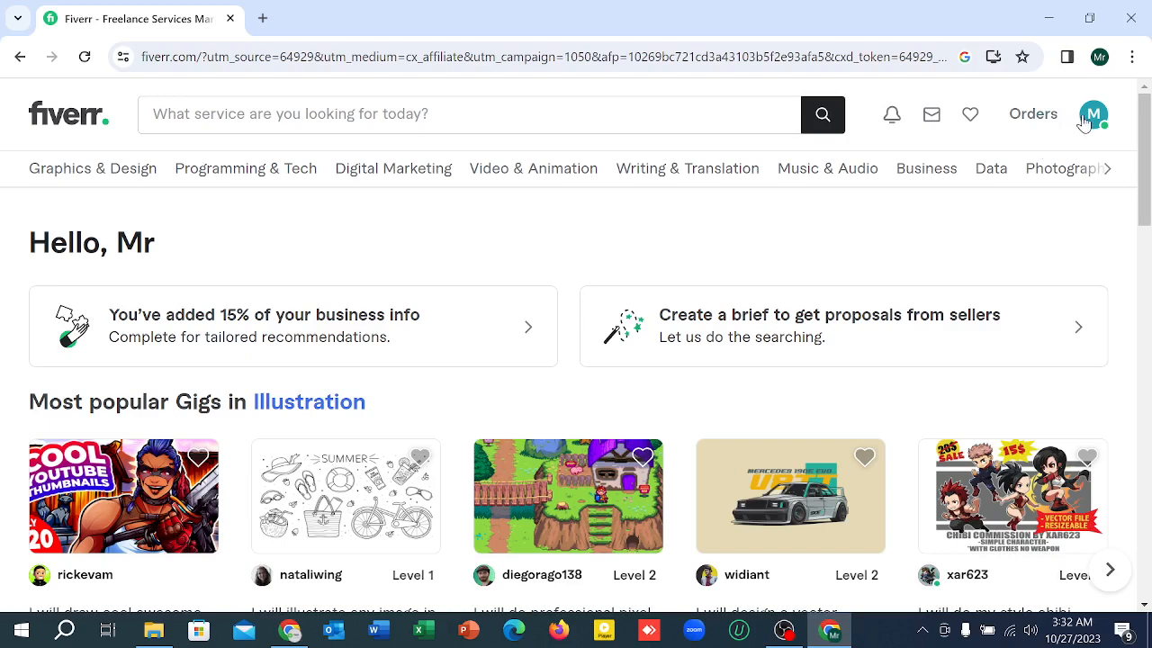
Step: Open the profile page from the top-right avatar and dismiss the display name tip
left_click(1093, 114)
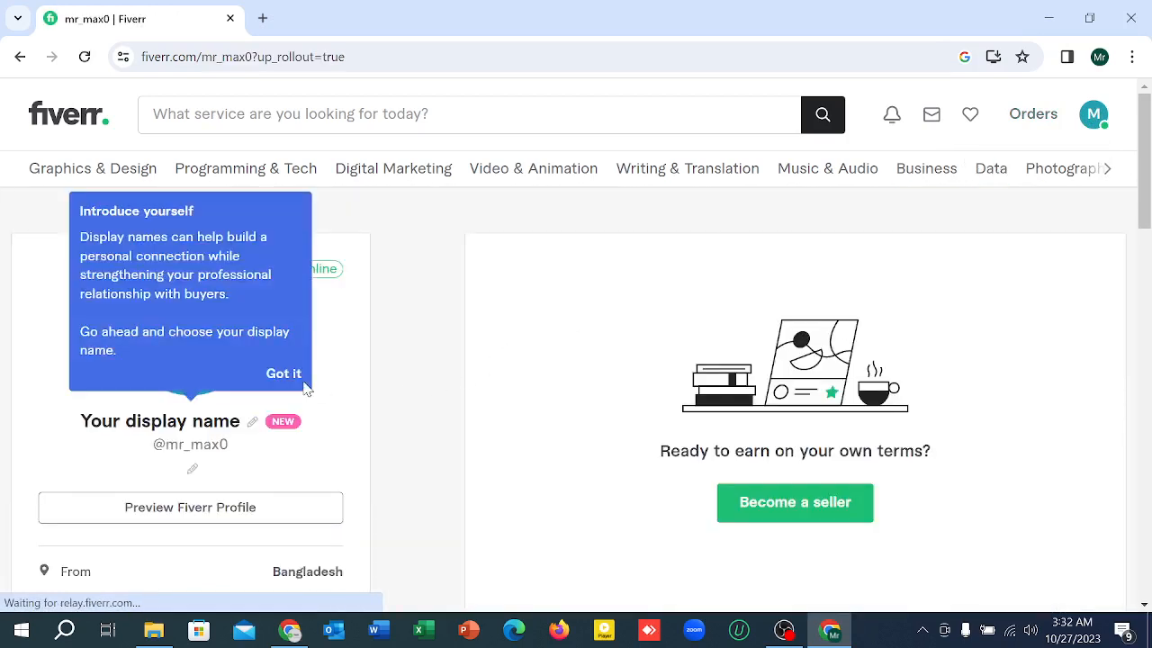
left_click(283, 374)
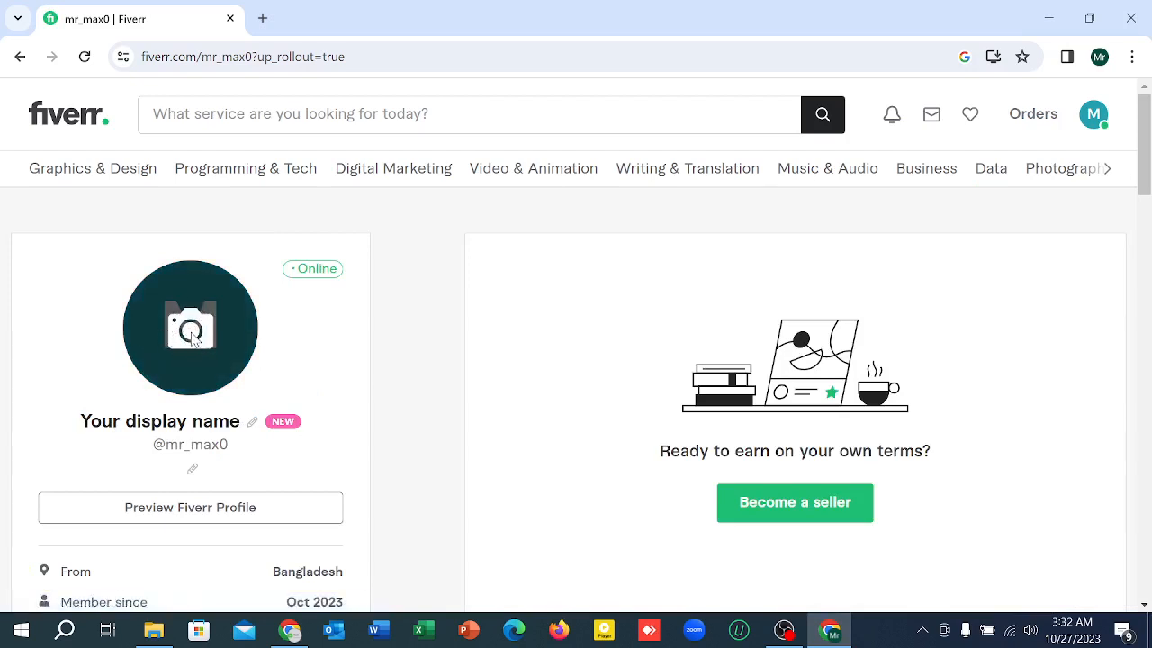
Step: Upload biker-384921_1280 from Downloads as the profile photo via the avatar's camera icon
left_click(190, 327)
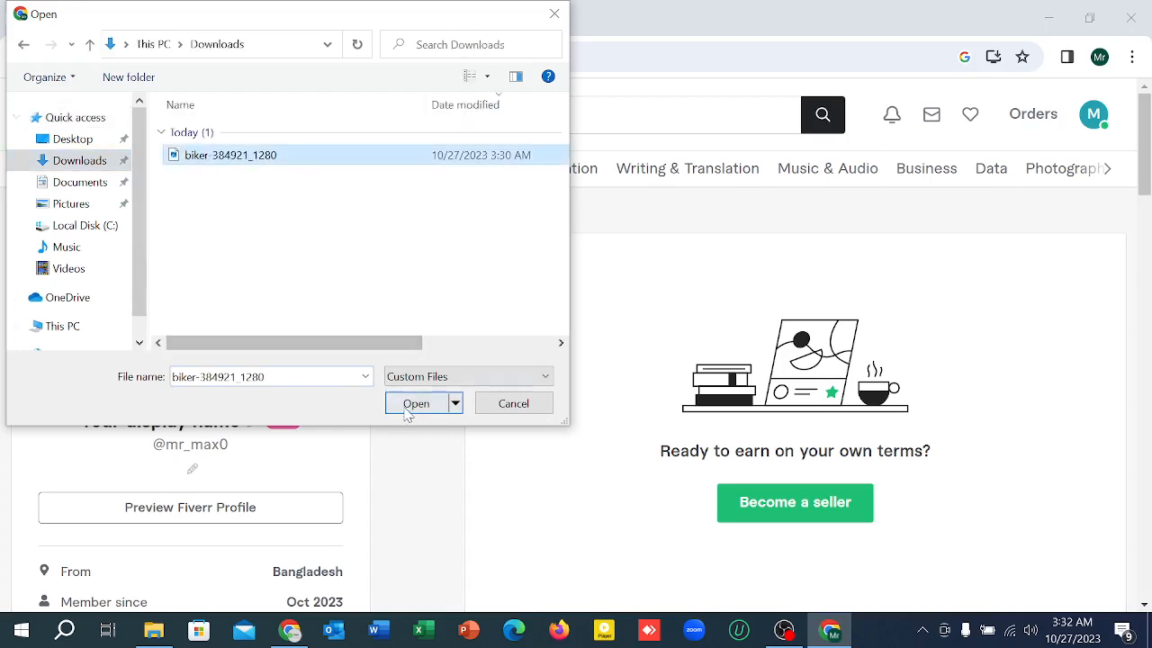
left_click(416, 402)
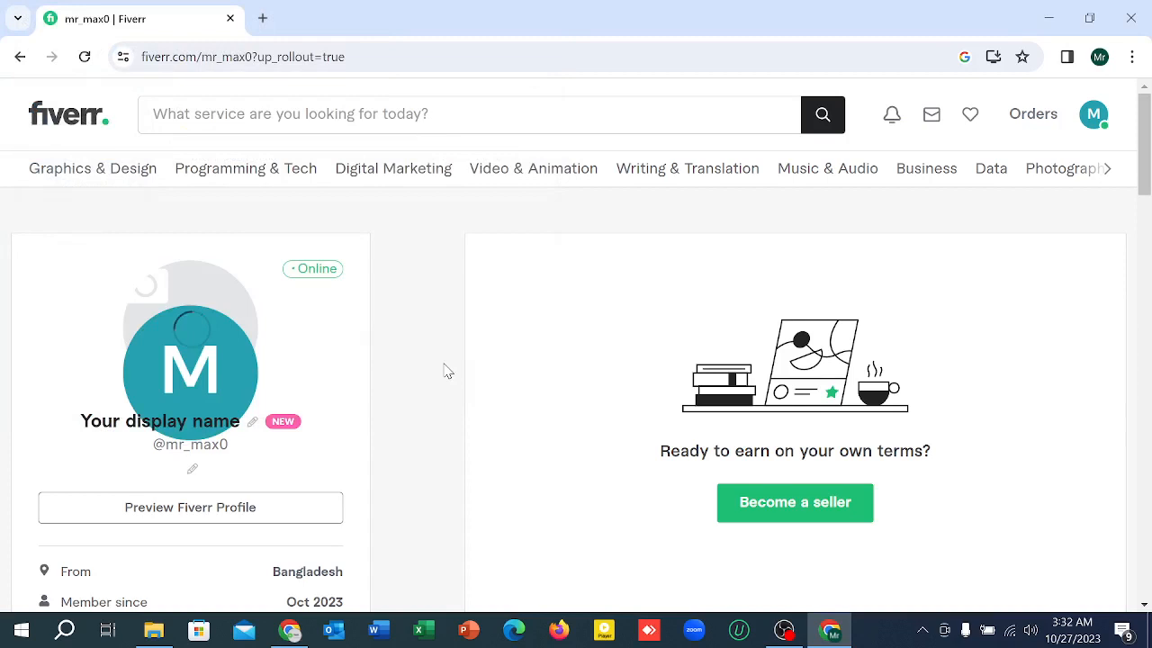